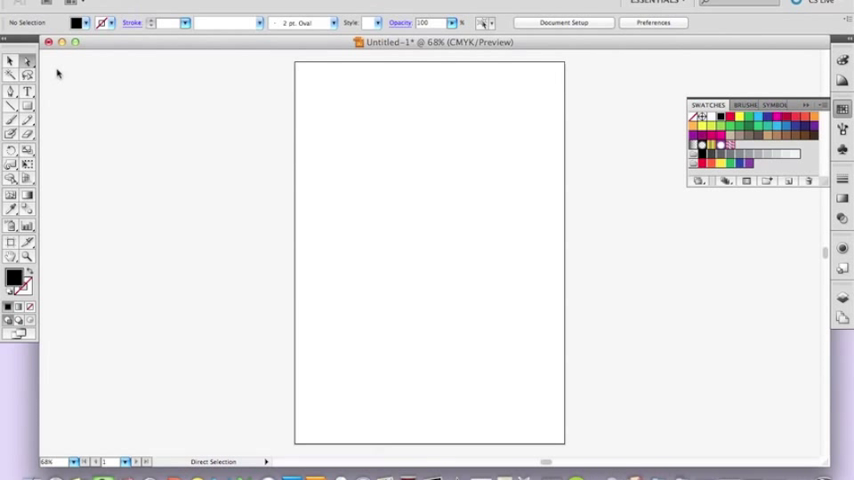
- Type "it's just..." in large Impact letters near the top of the page
left_click(11, 93)
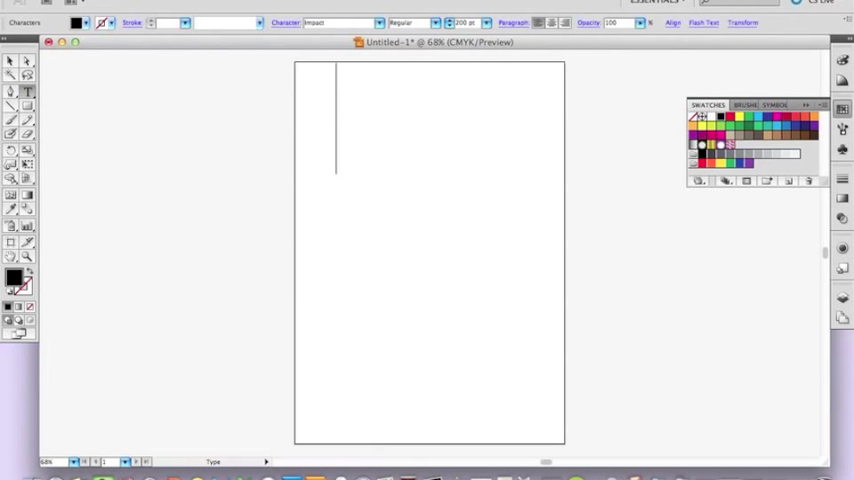
type("it's")
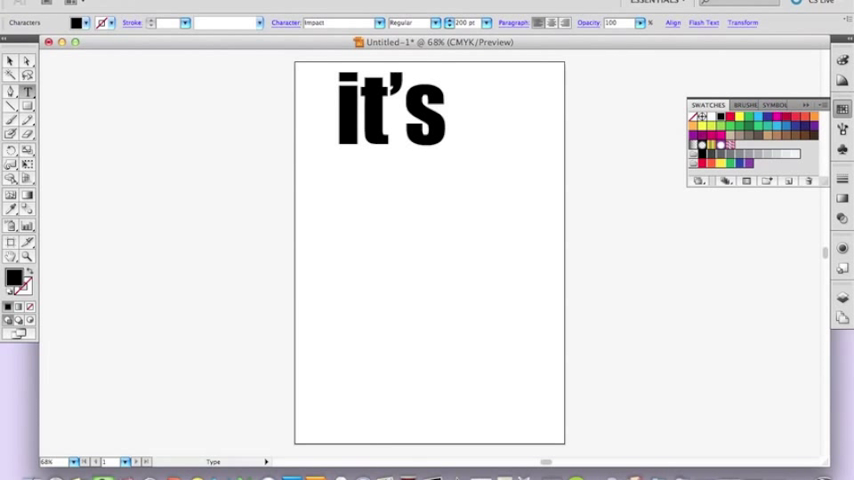
type("just...")
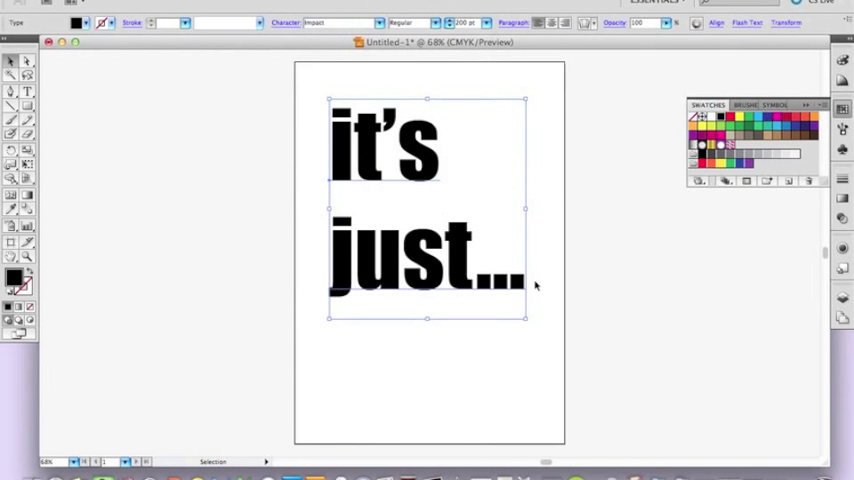
mouse_move(547, 295)
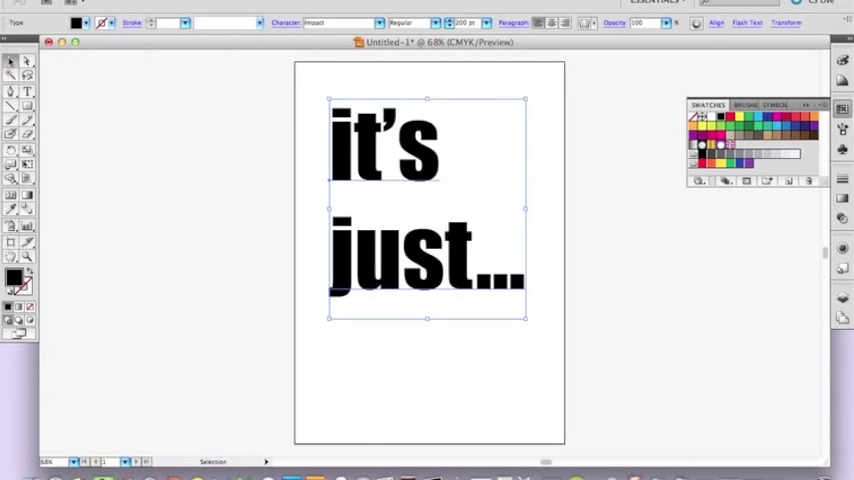
mouse_move(12, 65)
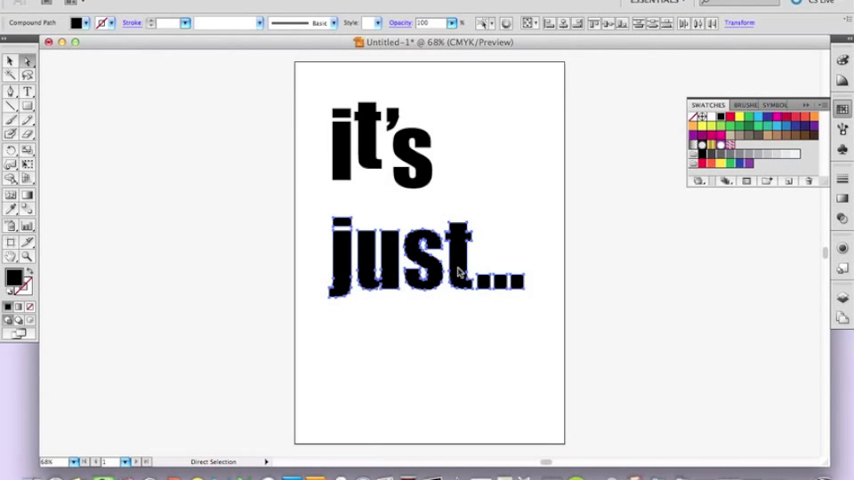
- Select the outlined word "just" to stagger its letters
left_click(482, 316)
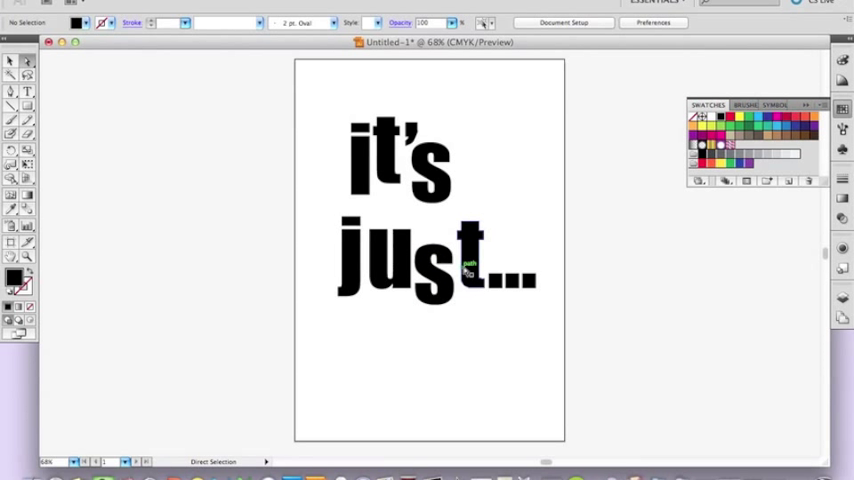
- Warp the bottom of the j into a long tail
left_click_drag(470, 265, 470, 235)
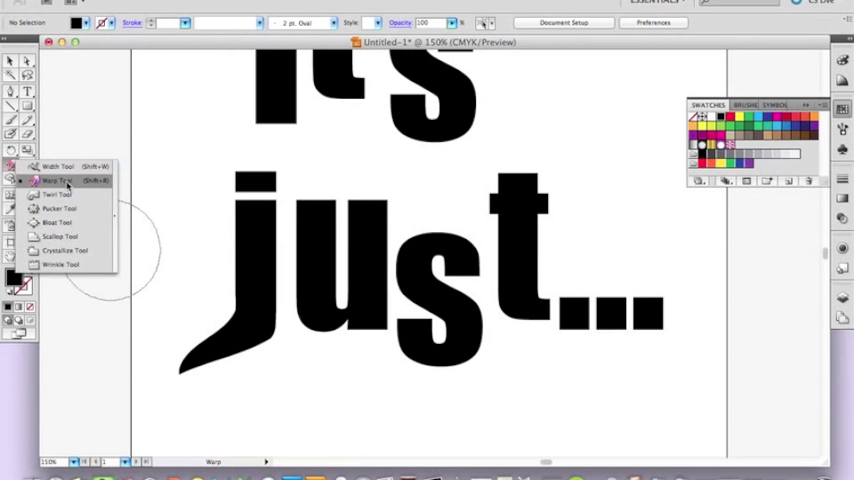
- Set the Twirl tool's twirl rate to 46°
left_click(57, 193)
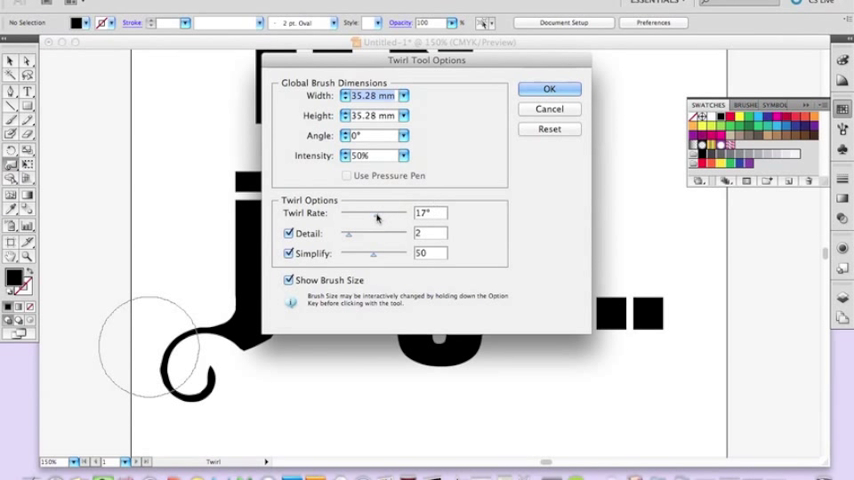
left_click_drag(360, 213, 382, 213)
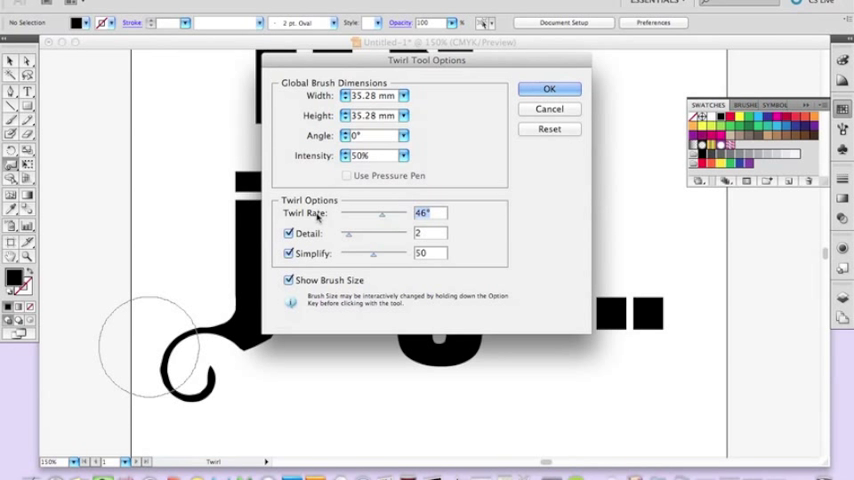
left_click(549, 89)
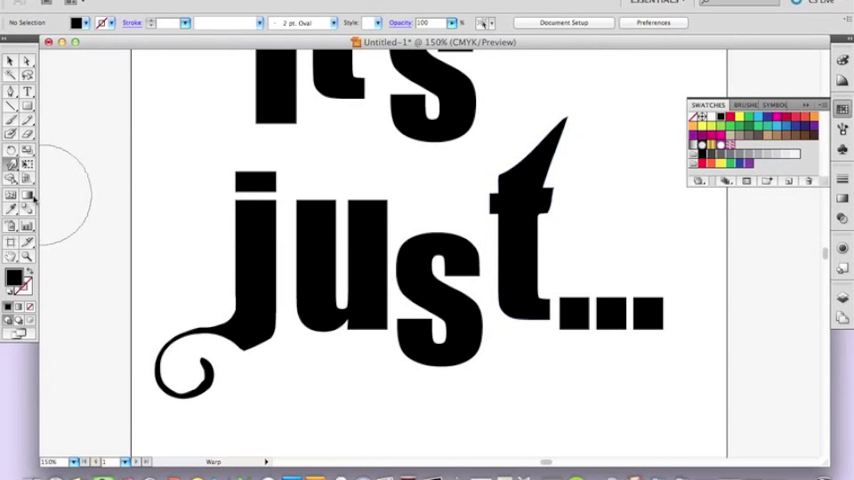
mouse_move(52, 188)
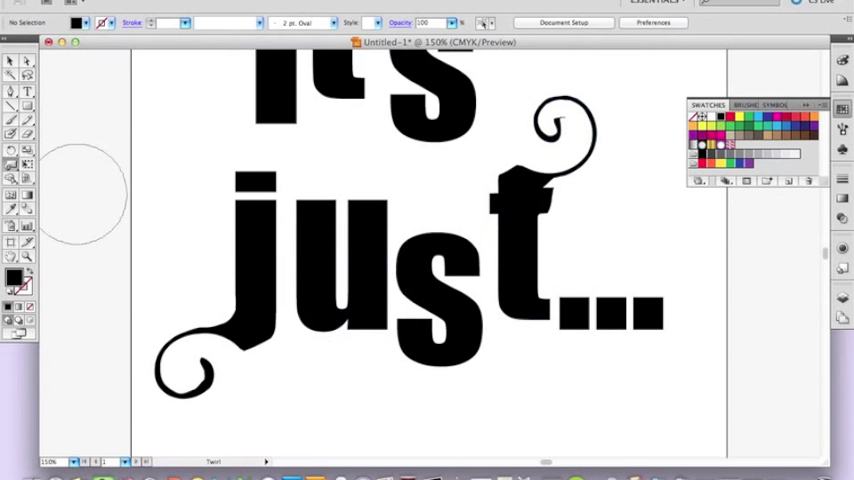
- Switch to another Liquify distortion tool to add more swirls
left_click(18, 163)
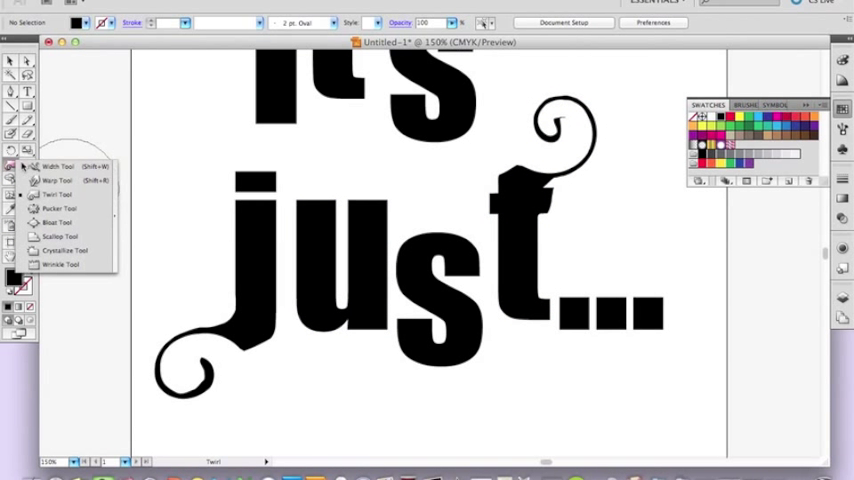
left_click(62, 181)
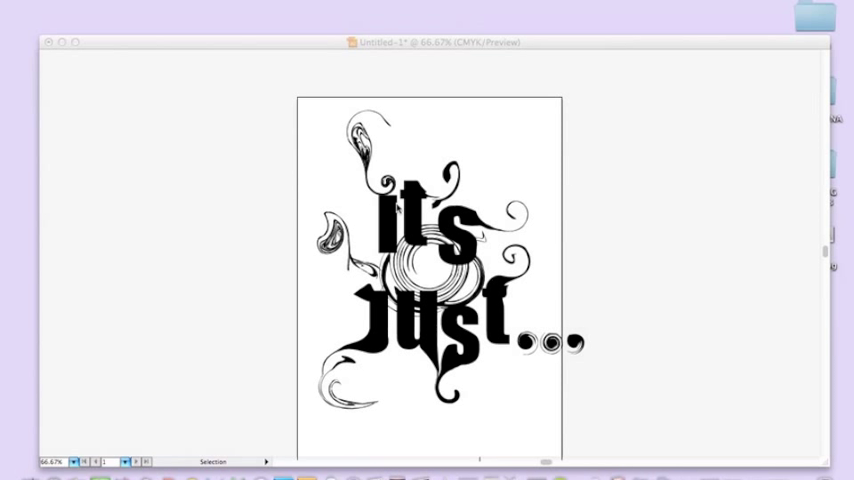
mouse_move(537, 271)
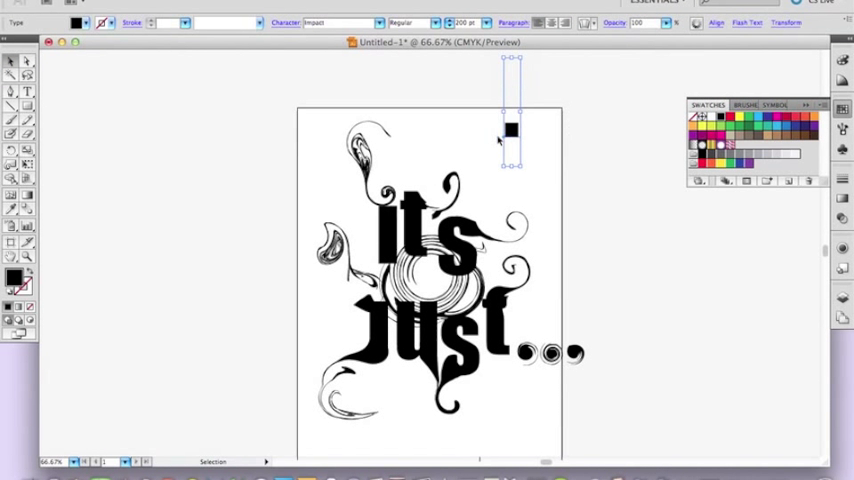
- Convert the small square character near the page top to outlines
right_click(512, 128)
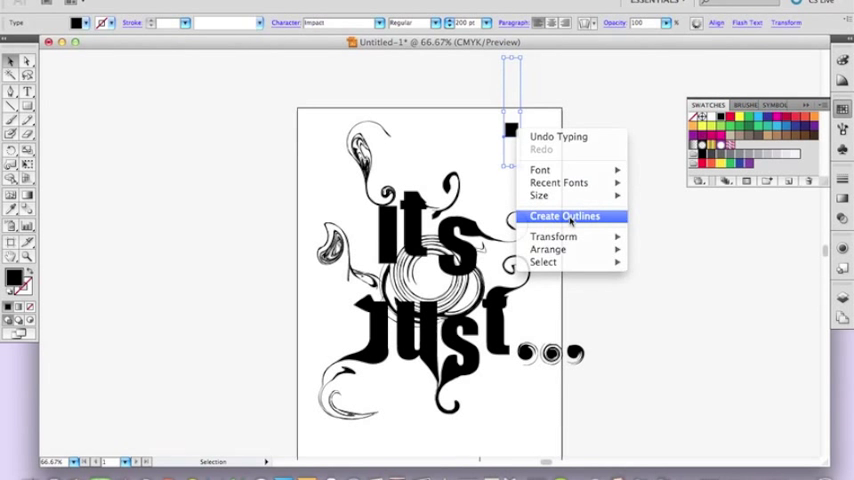
left_click(570, 217)
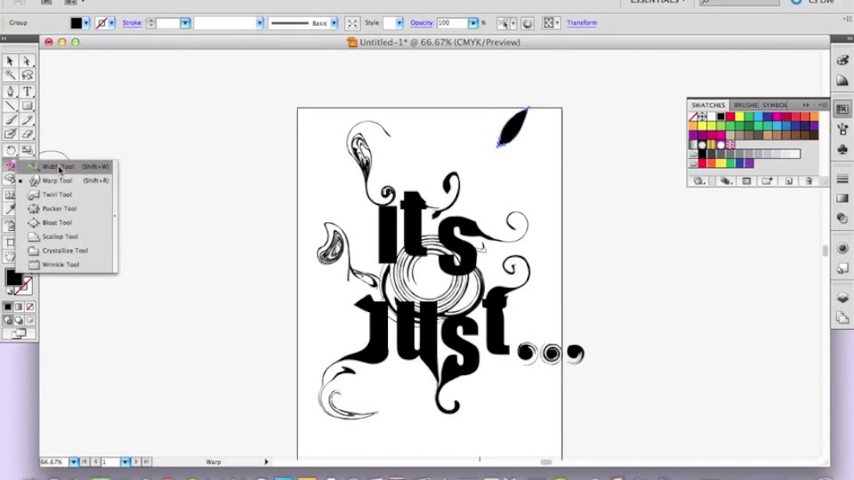
- Twirl the leaf shape into a spiral and scale it larger toward the lower right
left_click(62, 194)
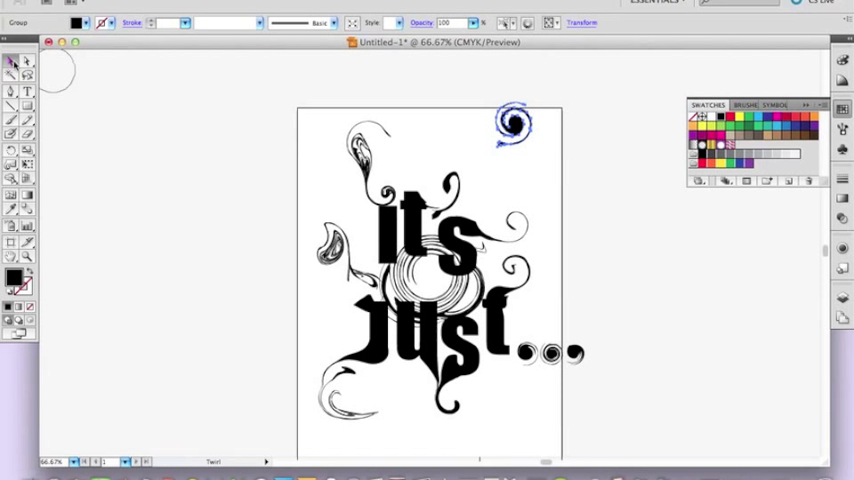
left_click_drag(513, 124, 683, 245)
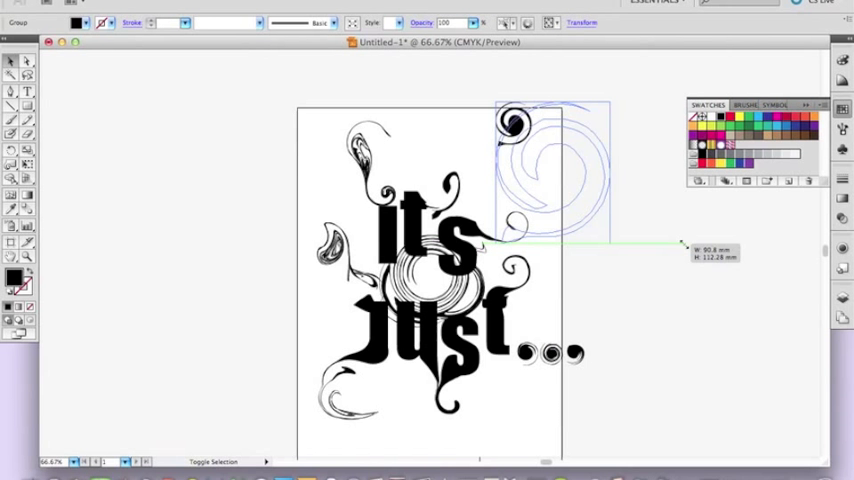